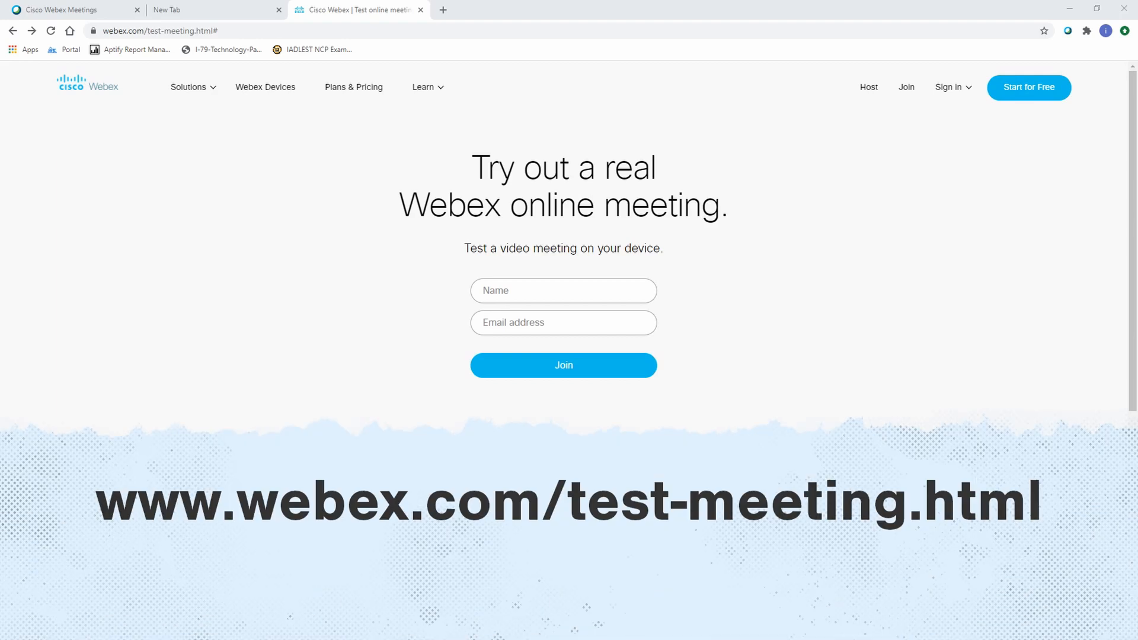
pyautogui.click(563, 290)
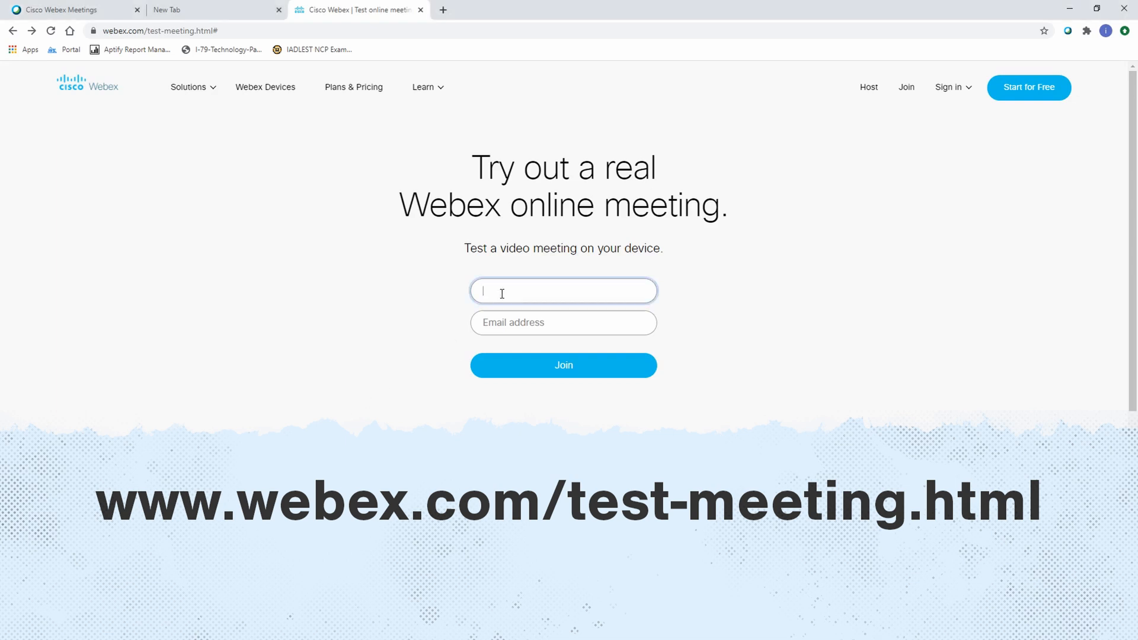
pyautogui.write('John Smith')
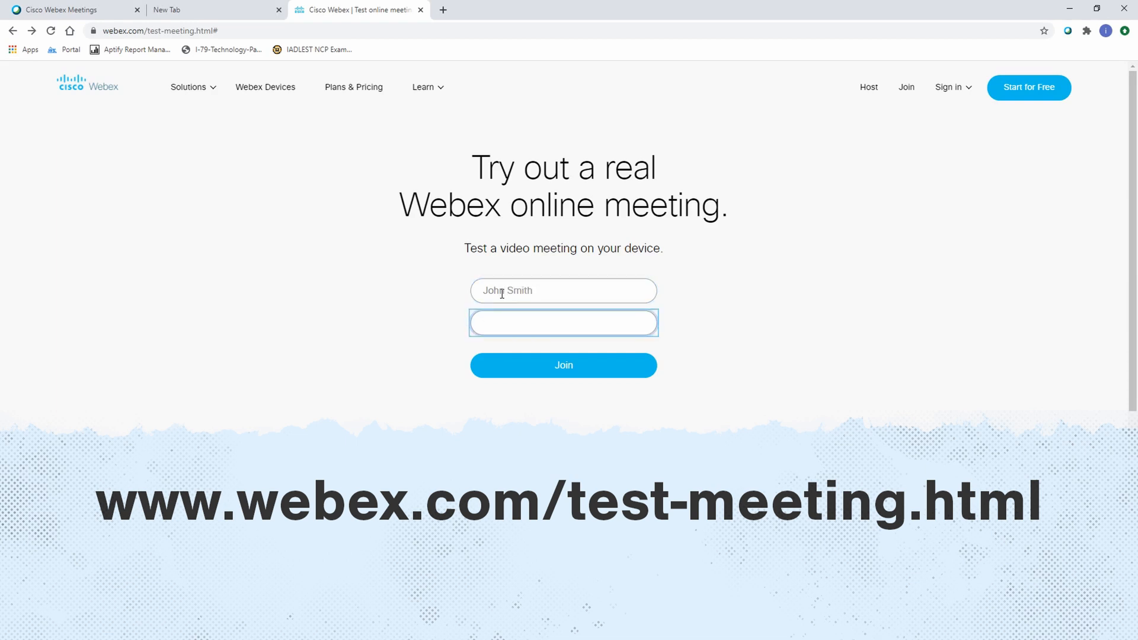
pyautogui.write('jsmith')
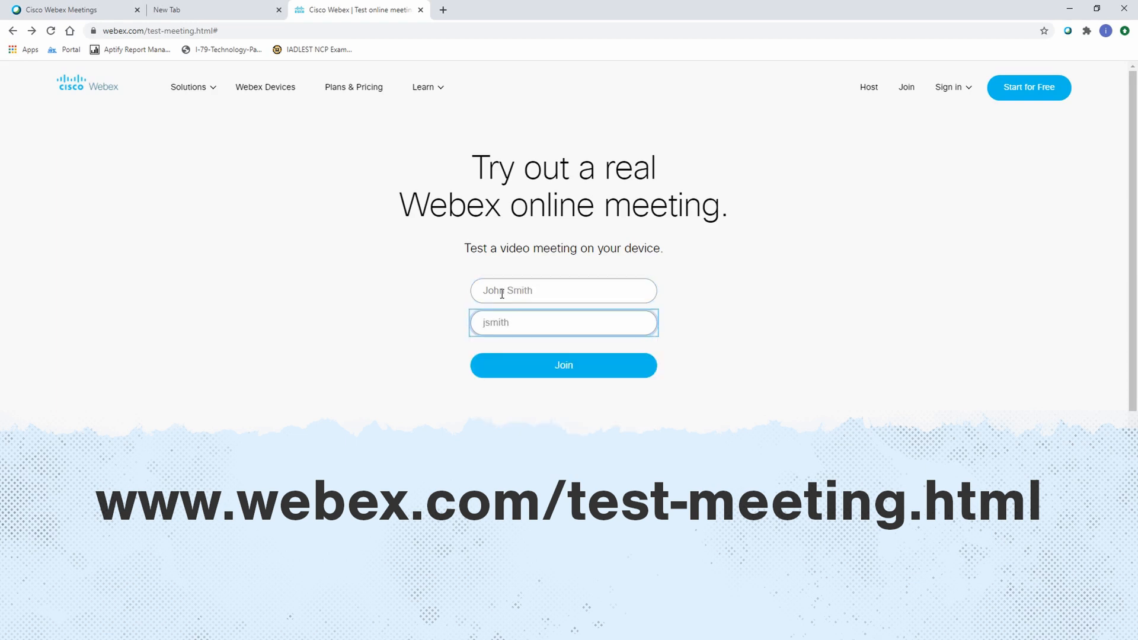
pyautogui.write('@test.')
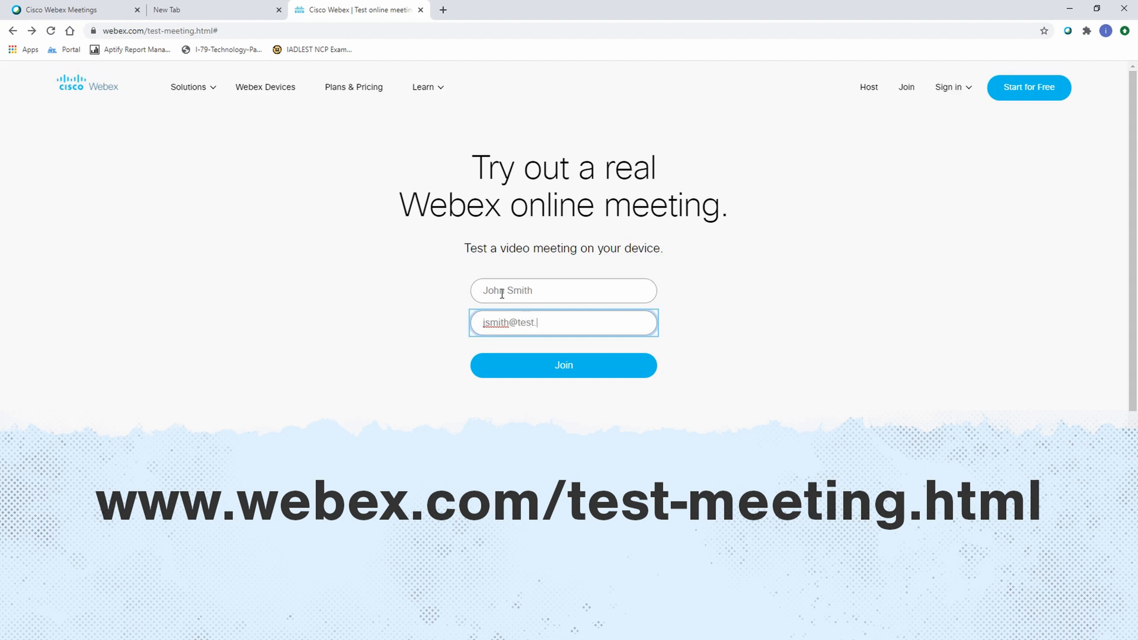
pyautogui.write('com')
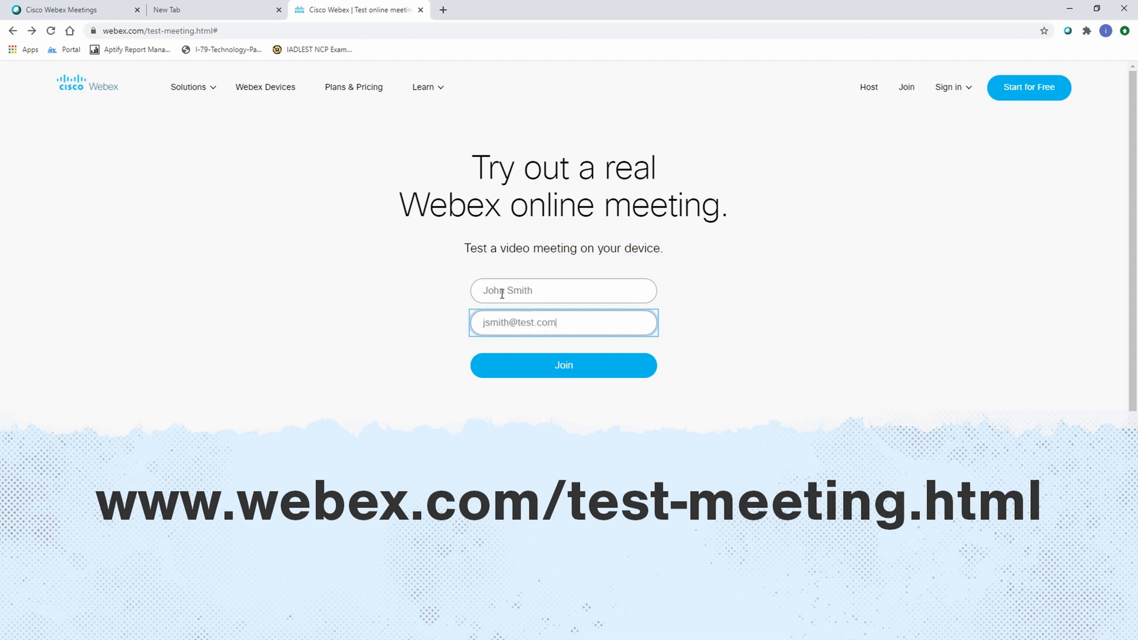
pyautogui.moveTo(528, 366)
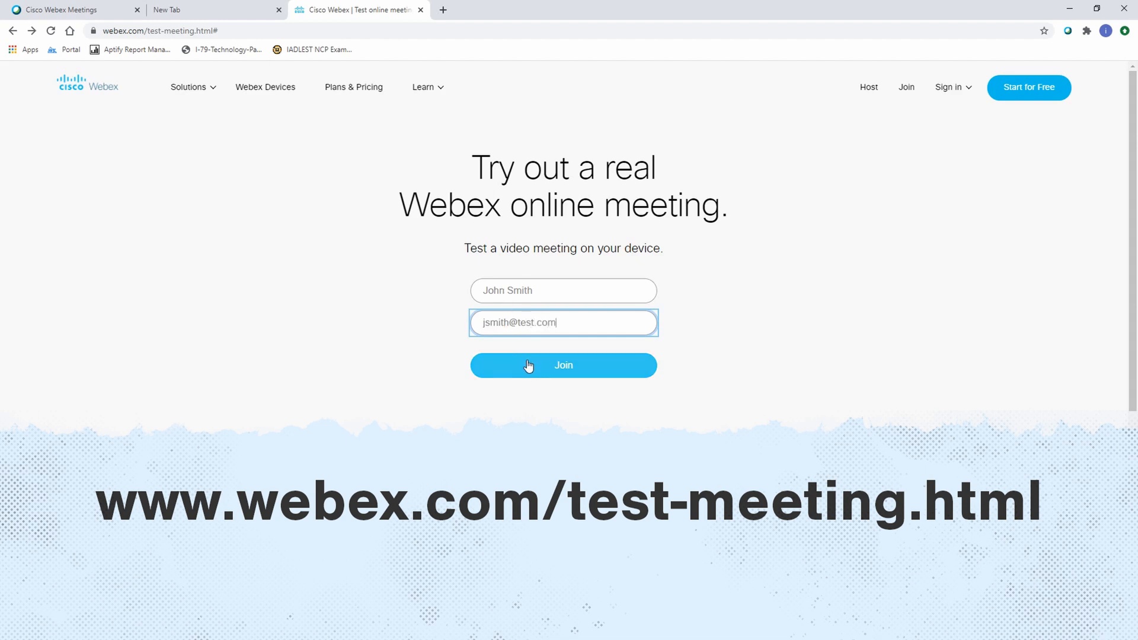
pyautogui.click(563, 365)
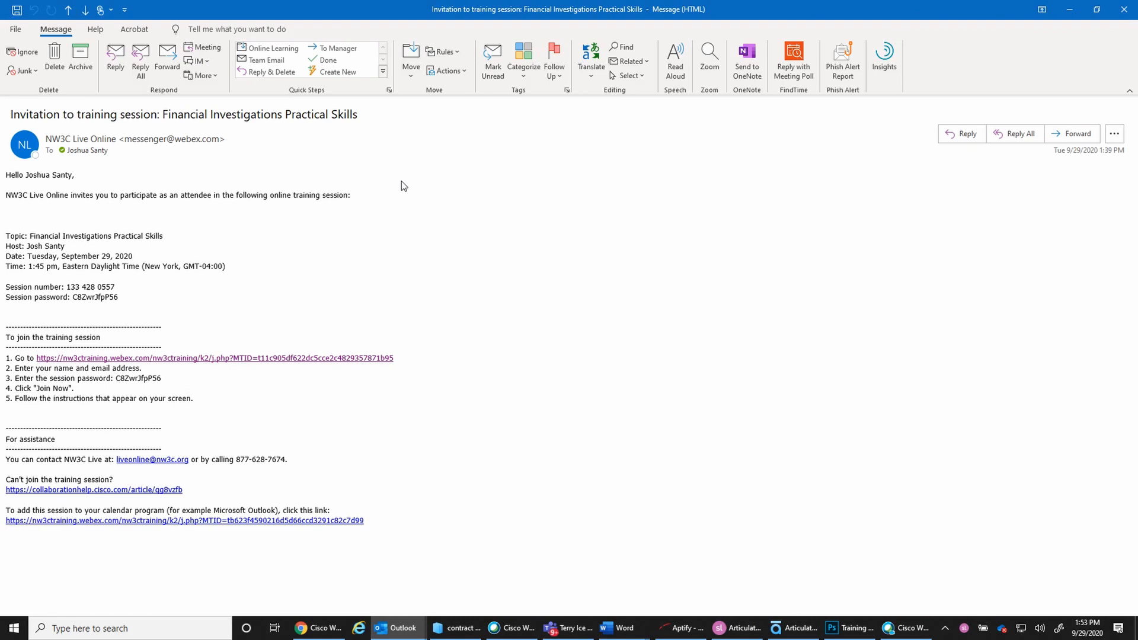
pyautogui.moveTo(388, 332)
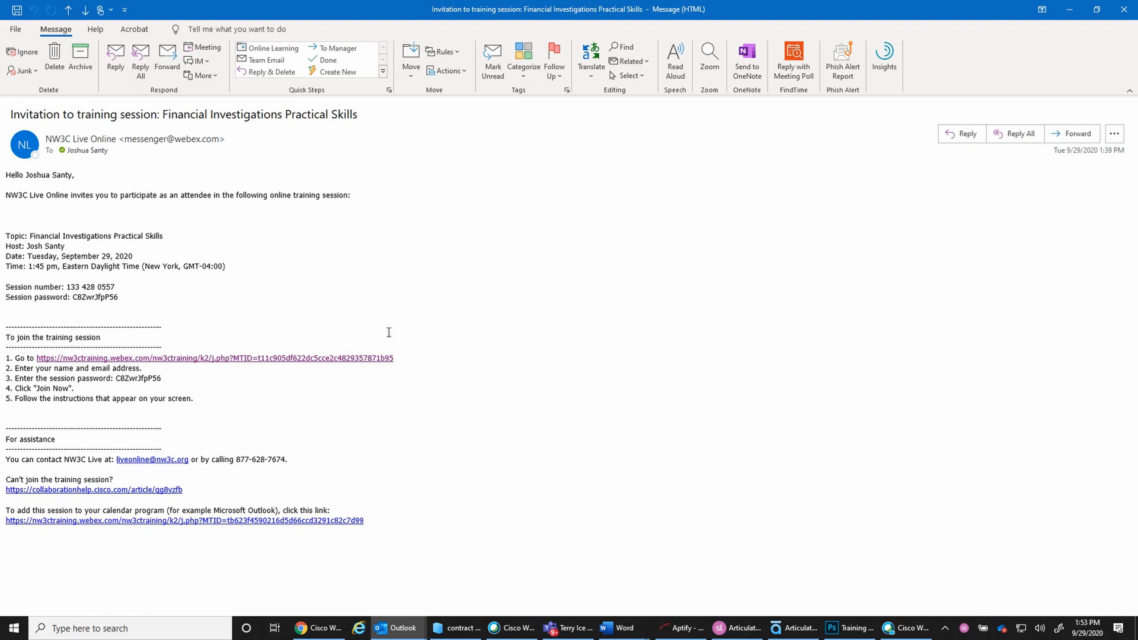
pyautogui.moveTo(372, 363)
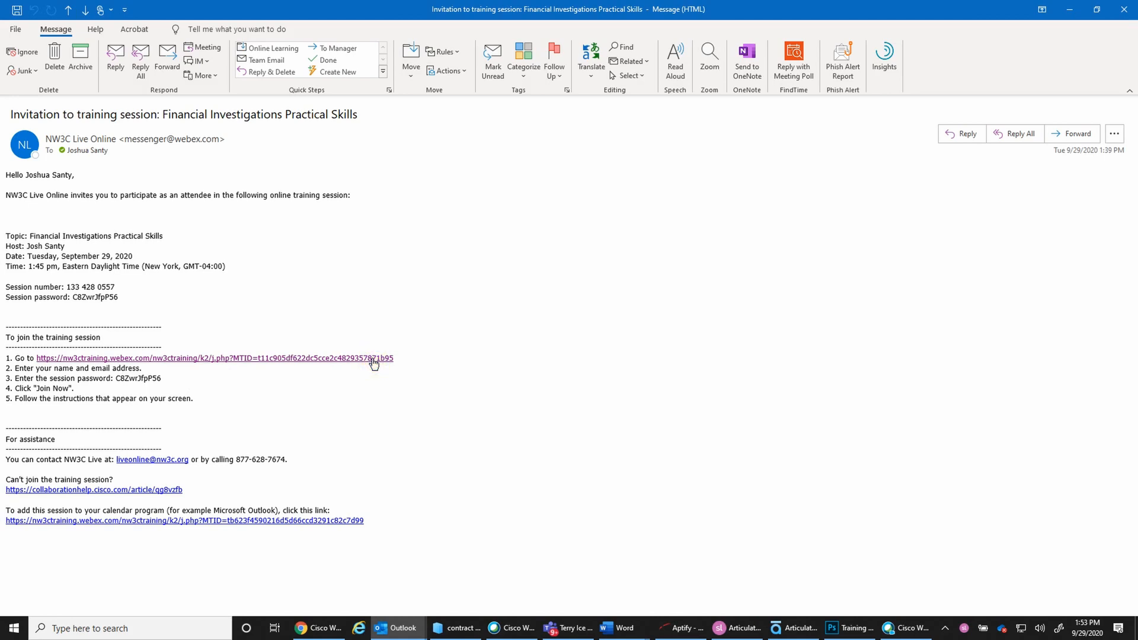
# - Follow the 'To join the training session' link in the Financial Investigations Practical Skills invitation email
pyautogui.click(216, 358)
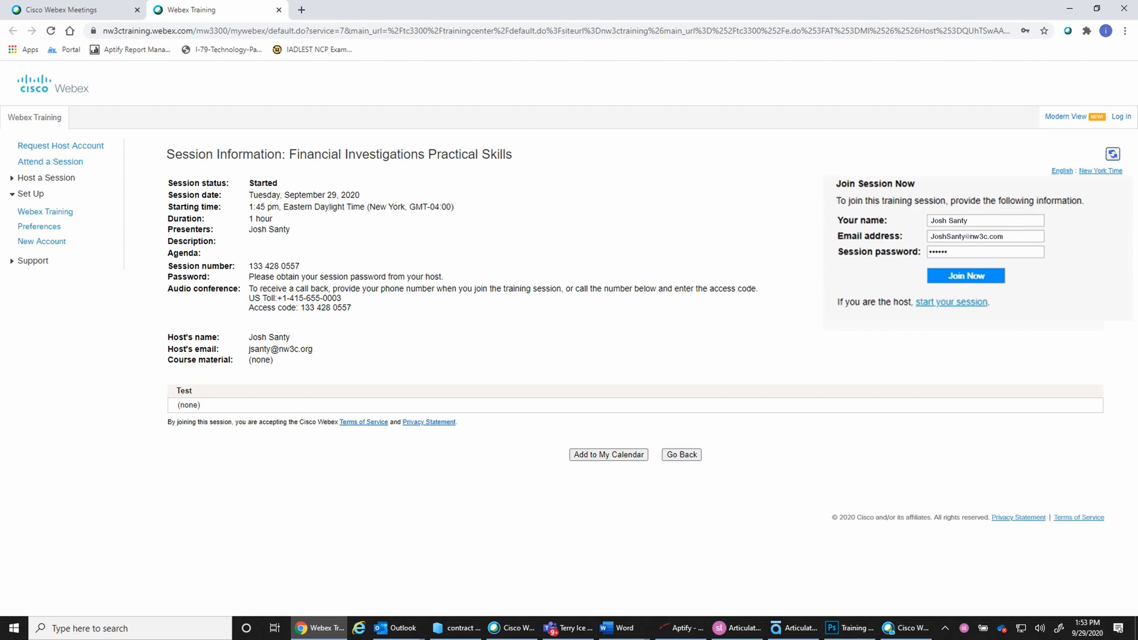
# - Join the Financial Investigations Practical Skills session via Join Now on its Session Information page
pyautogui.click(964, 275)
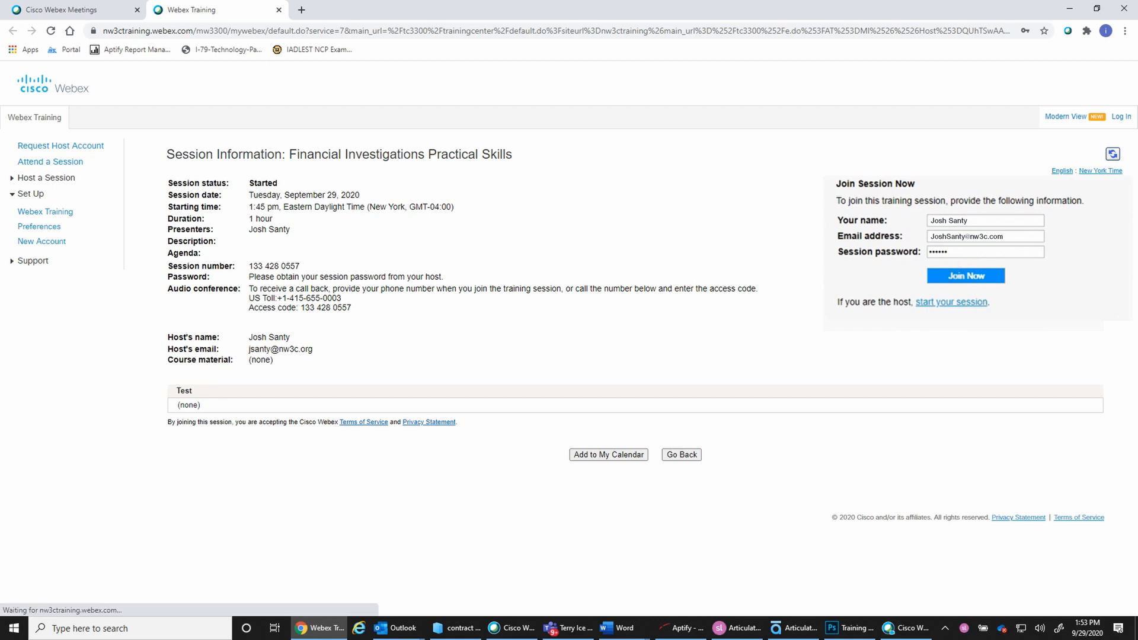
pyautogui.click(966, 276)
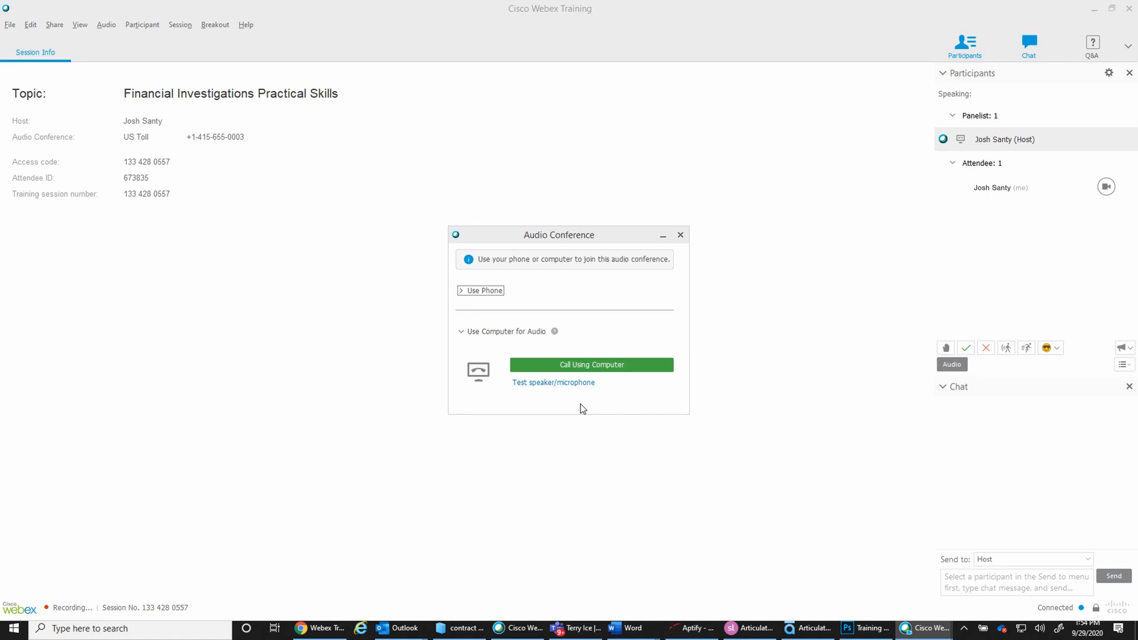
pyautogui.moveTo(483, 440)
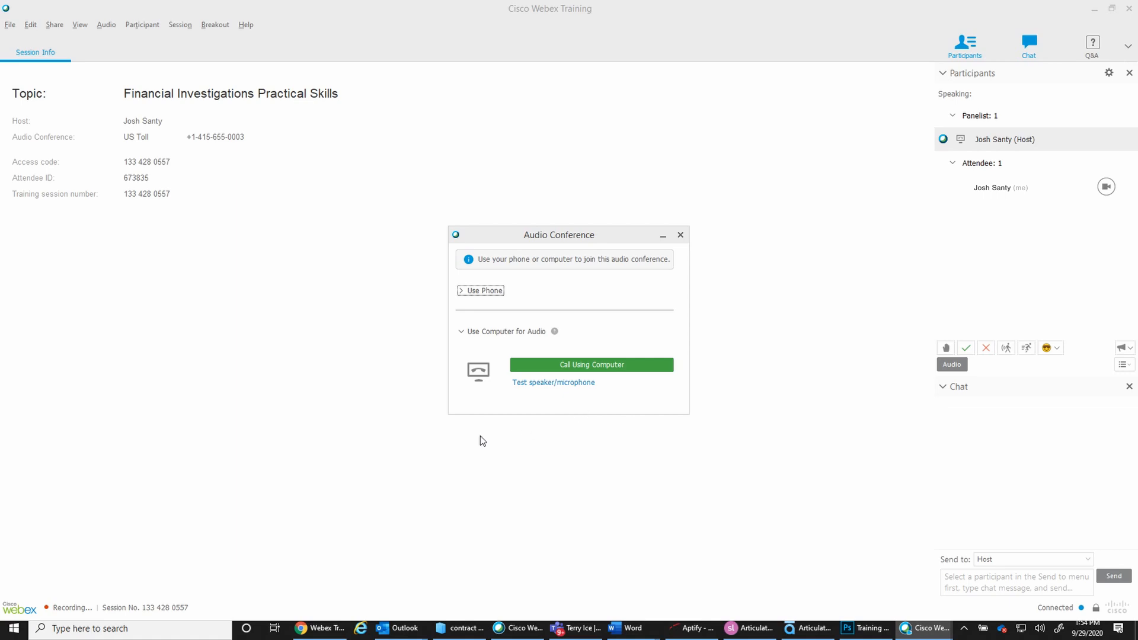
# - Expand the Use Phone call-me options, then connect to the session audio using computer
pyautogui.click(479, 290)
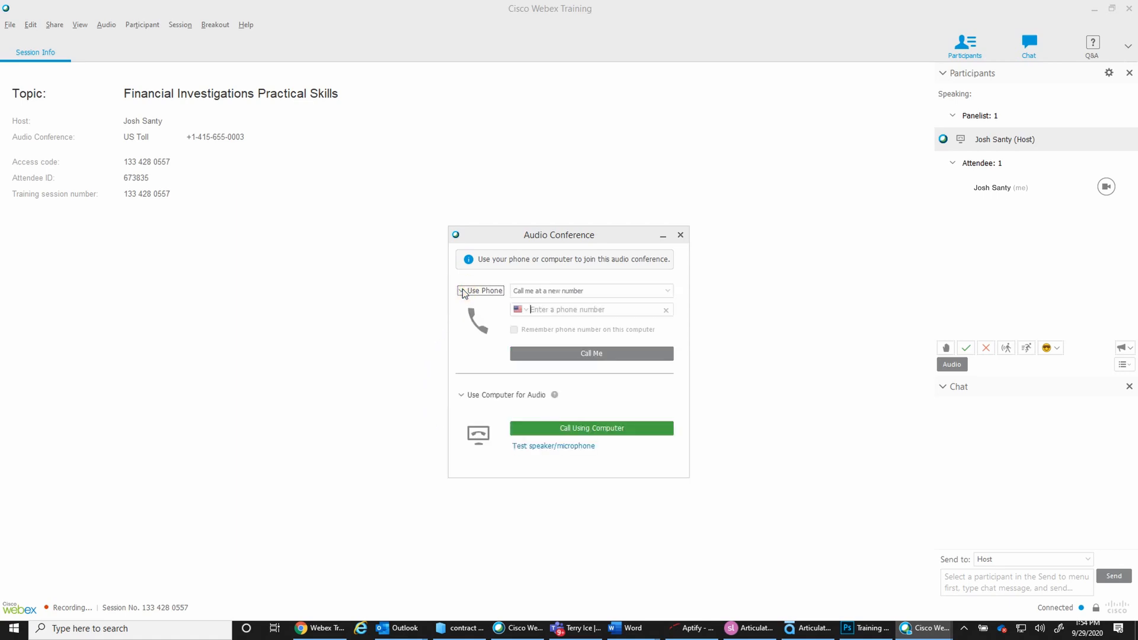
pyautogui.moveTo(380, 475)
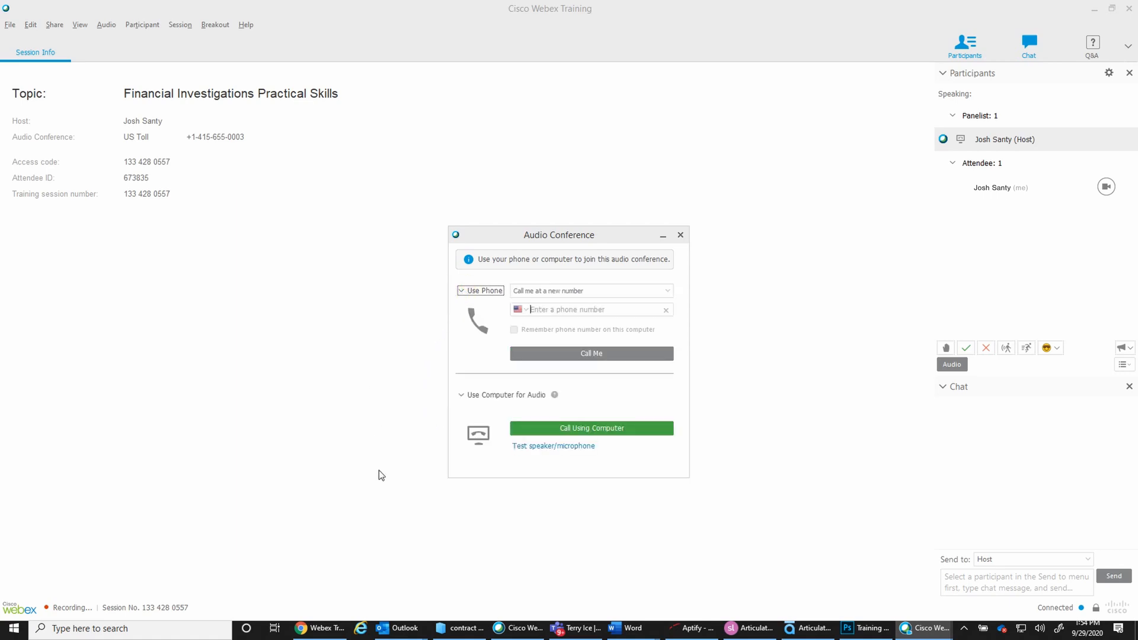
pyautogui.click(591, 427)
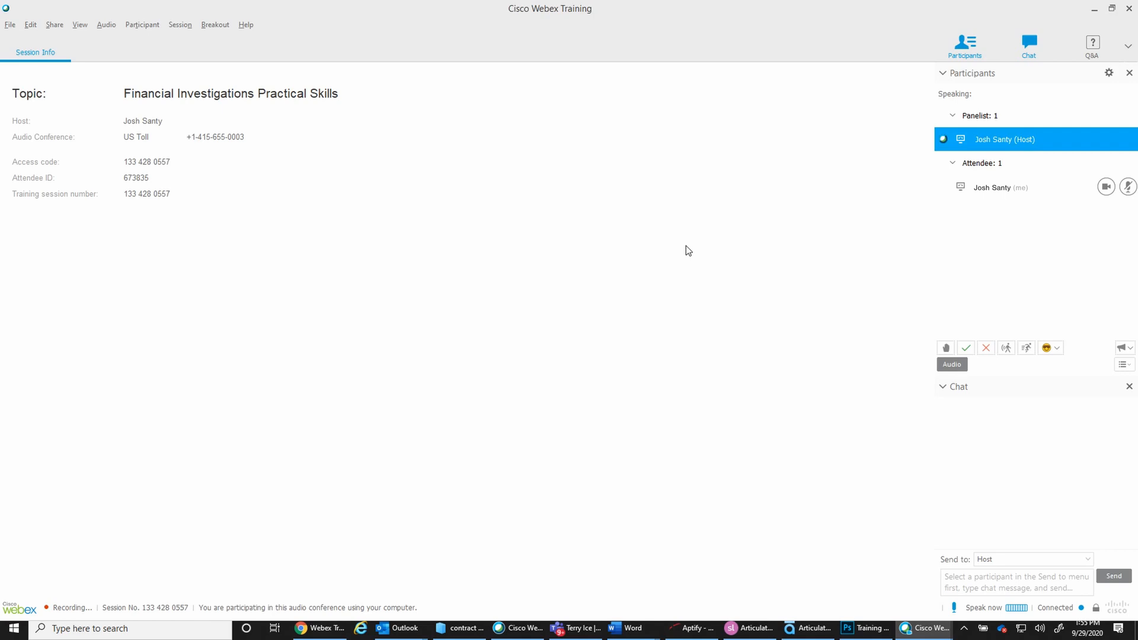
pyautogui.moveTo(306, 151)
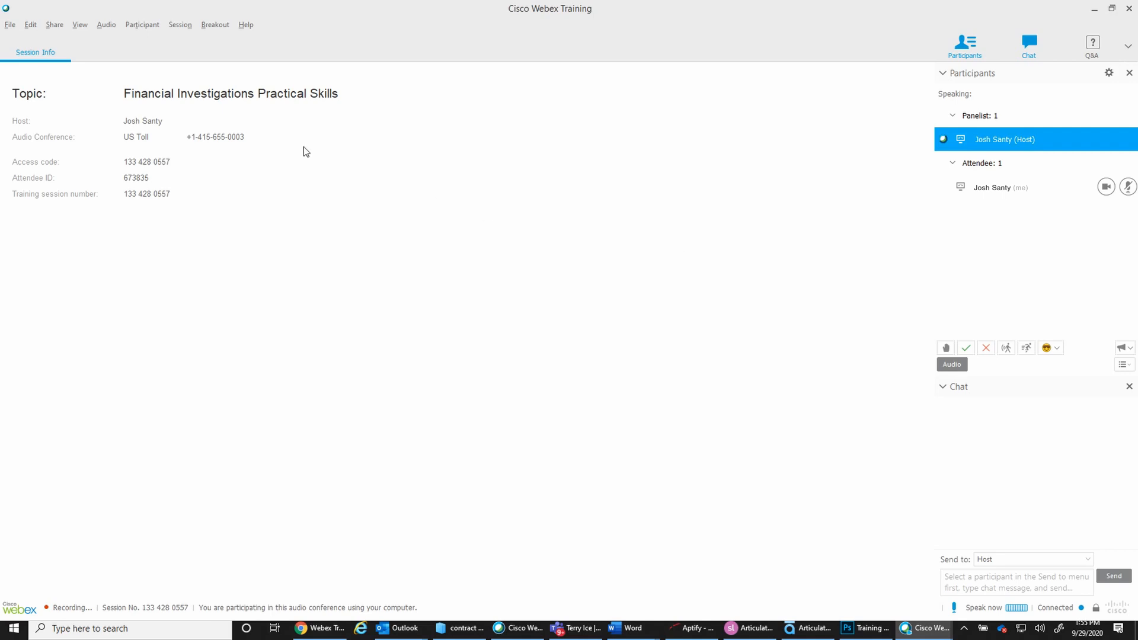
# - Reopen Audio > Audio Conference, showing computer audio in use with the Use Phone options expanded
pyautogui.click(105, 24)
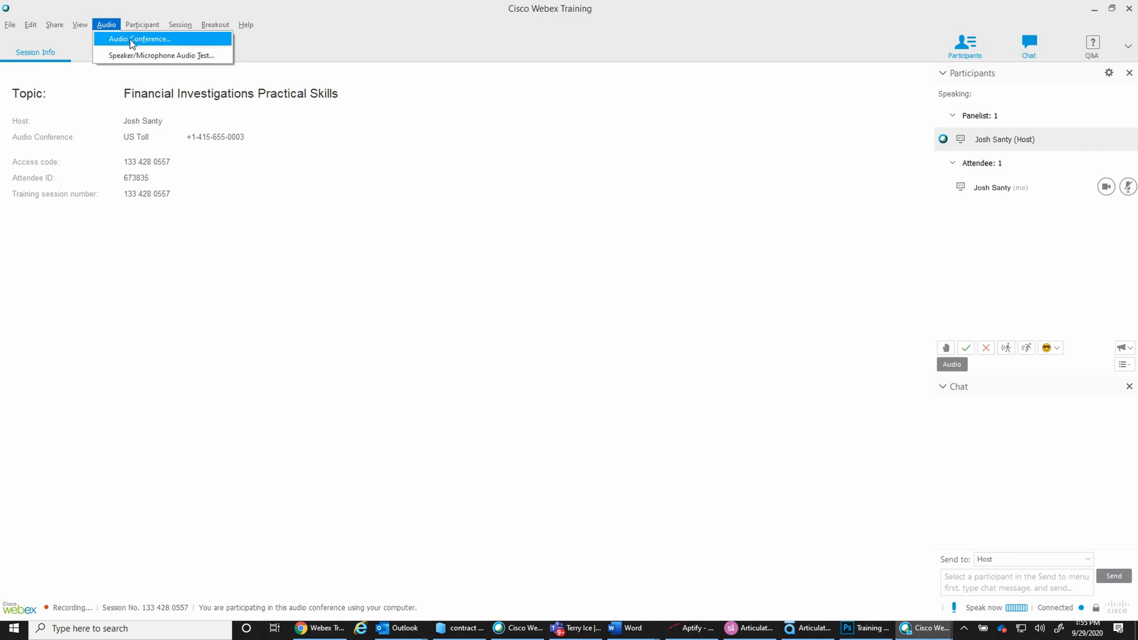
pyautogui.click(139, 38)
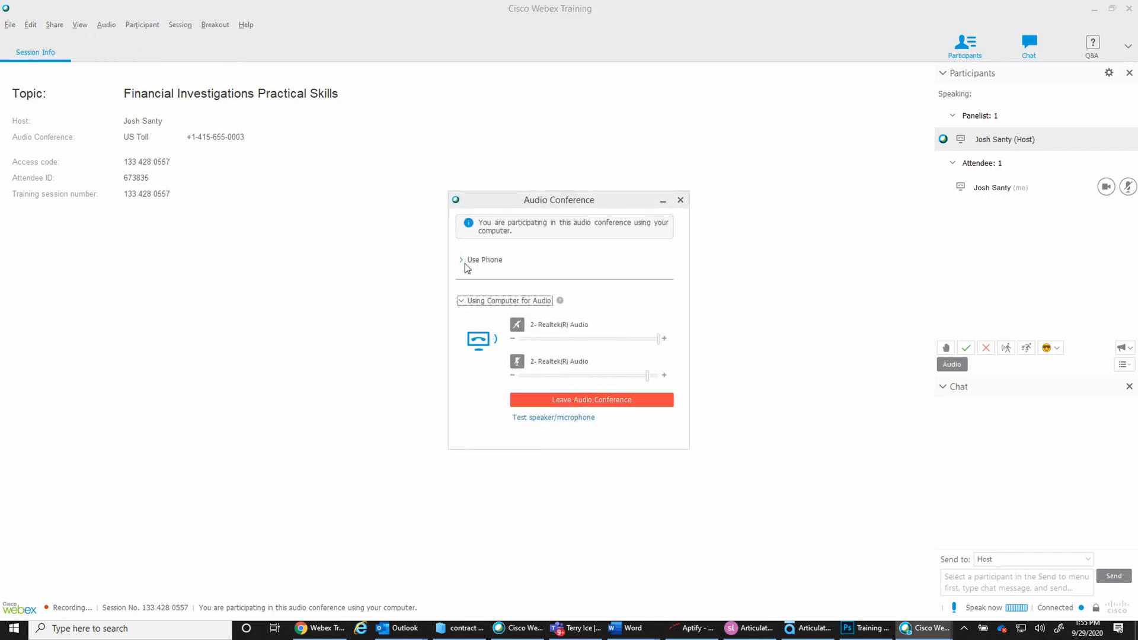
pyautogui.click(481, 259)
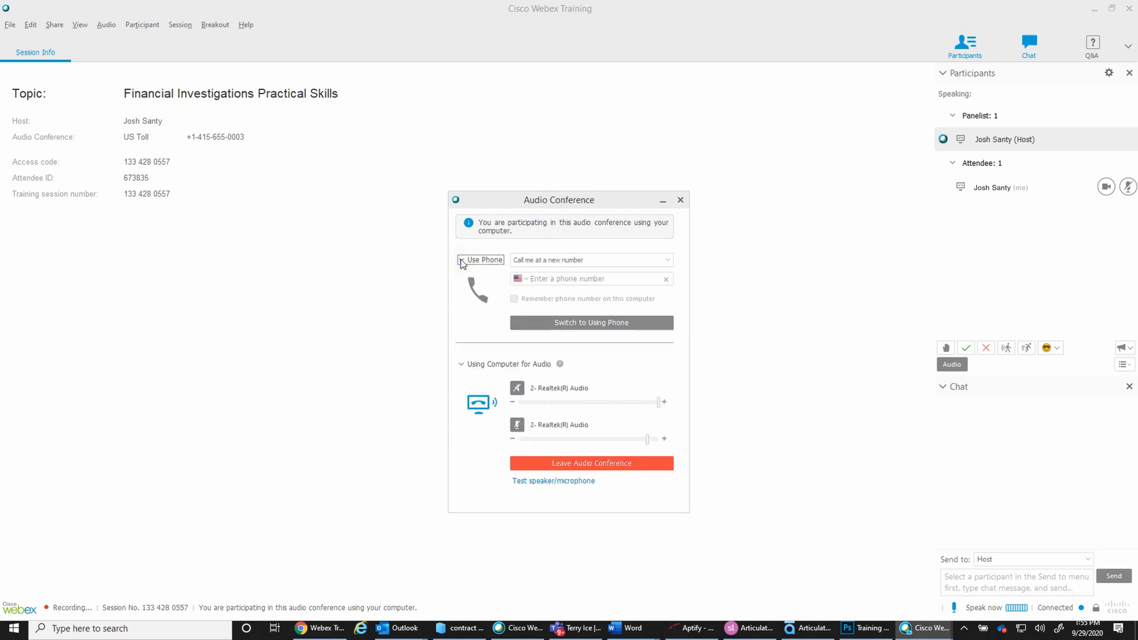